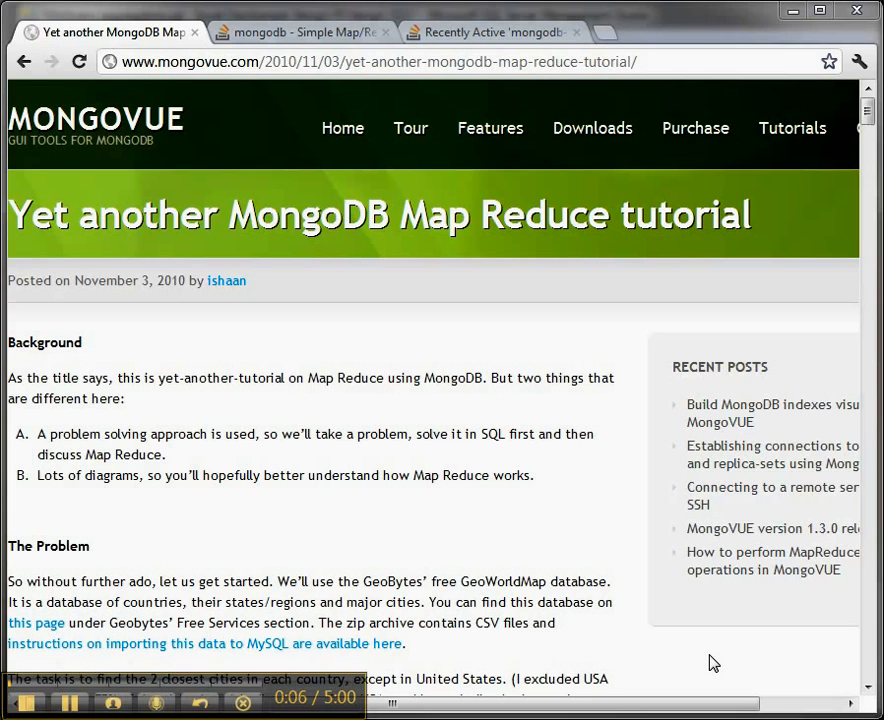
mouse_move(622, 526)
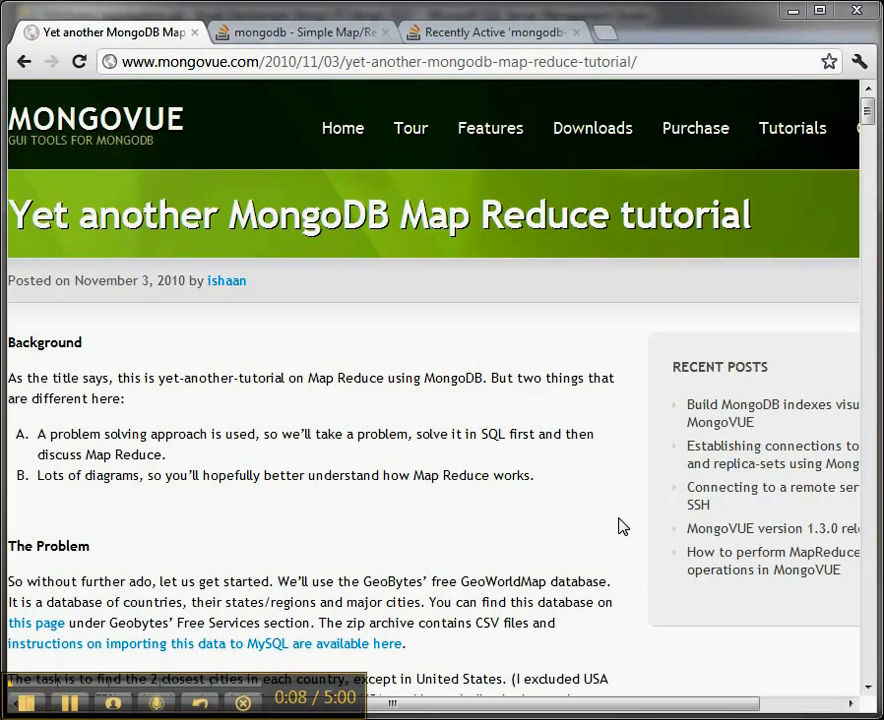
mouse_move(858, 145)
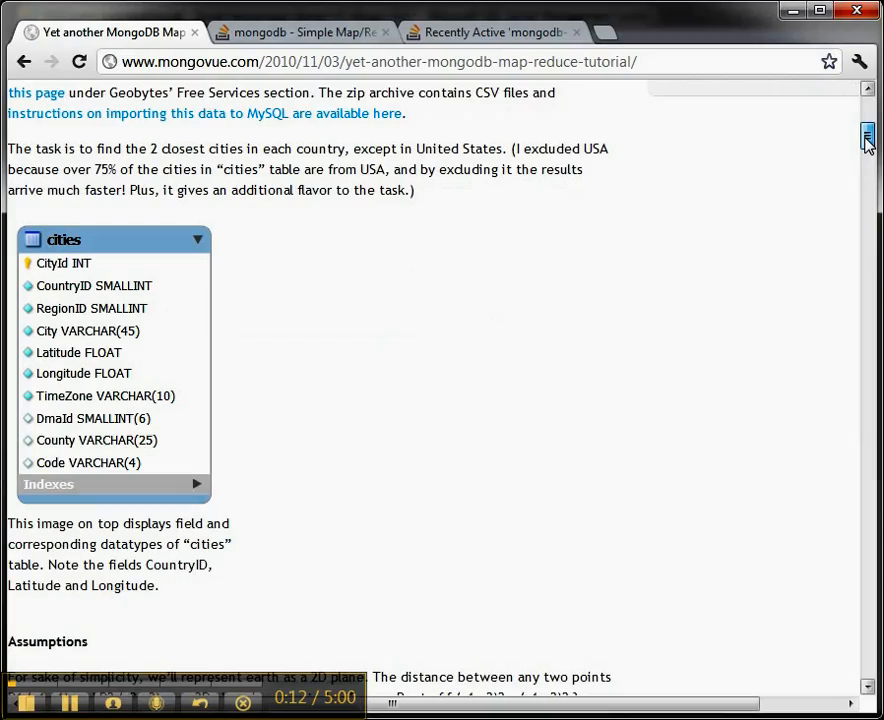
Step: Scroll the Chrome map-reduce tutorial down to the SQL Solution queries for the cities table
scroll("down", 3)
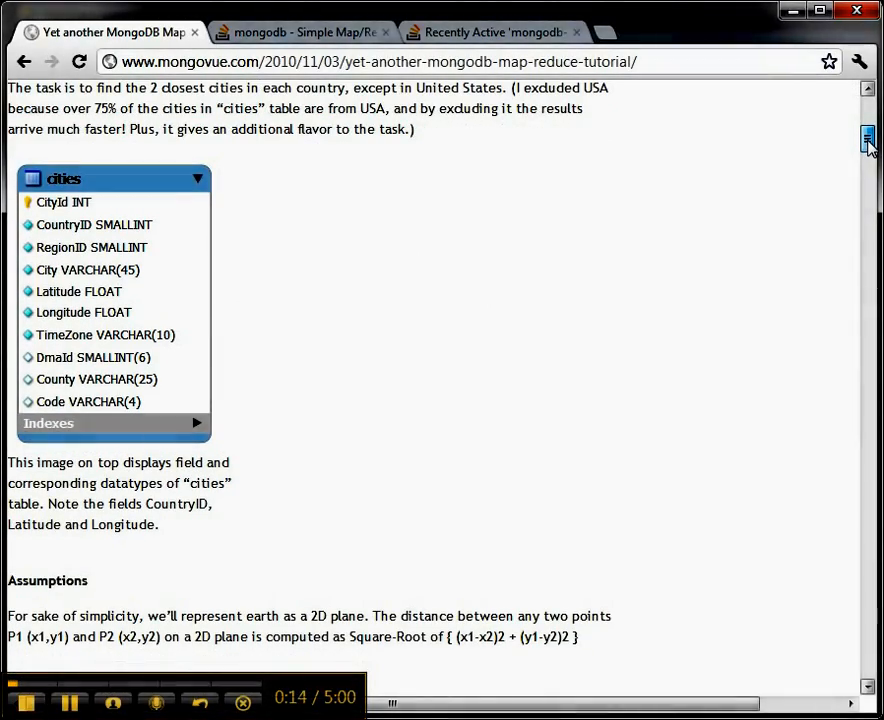
scroll("down", 3)
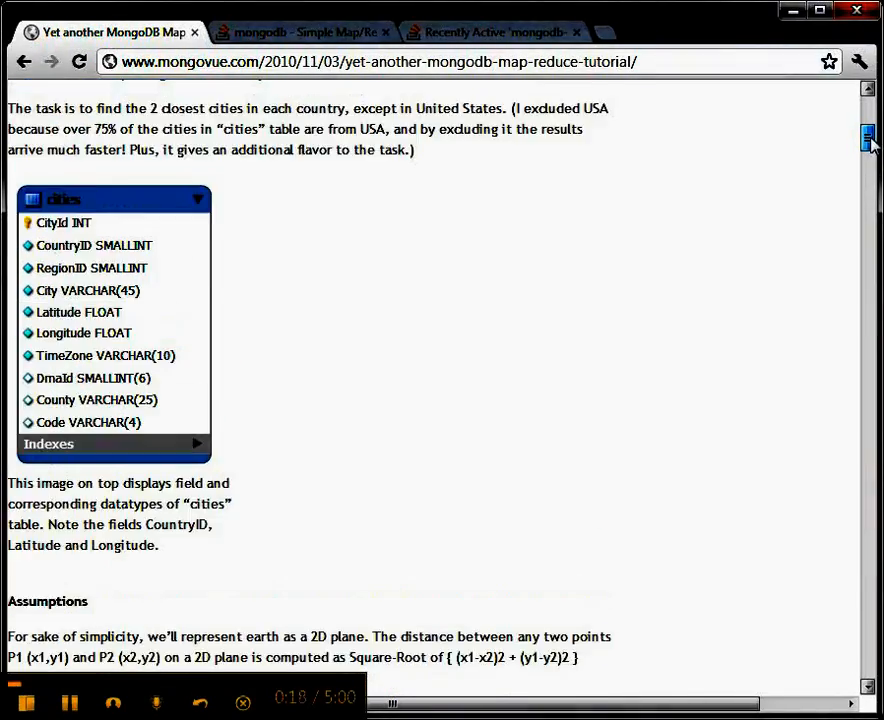
scroll("up", 3)
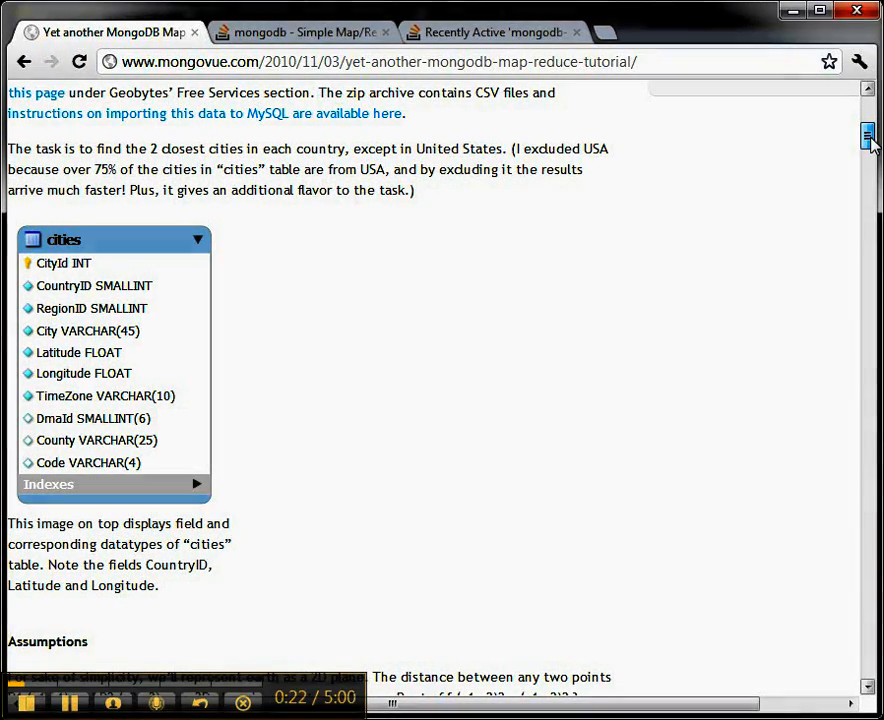
scroll("down", 3)
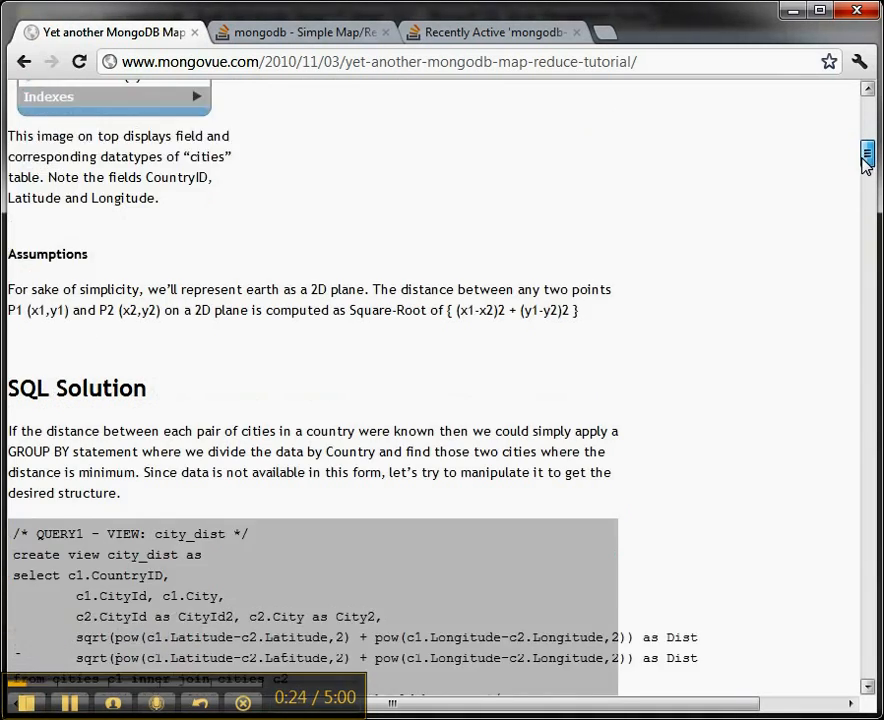
scroll("down", 3)
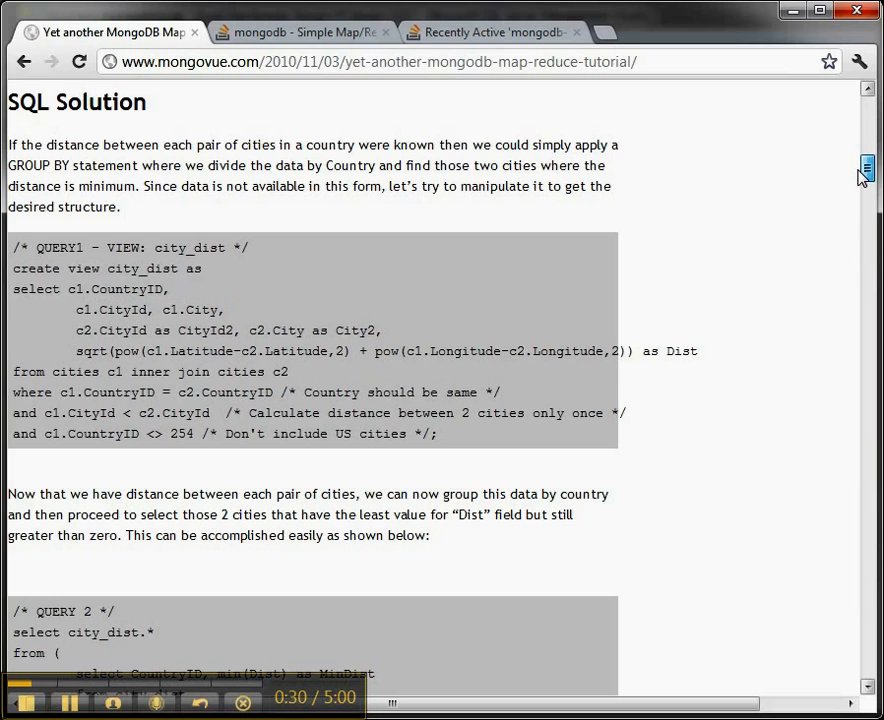
scroll("down", 3)
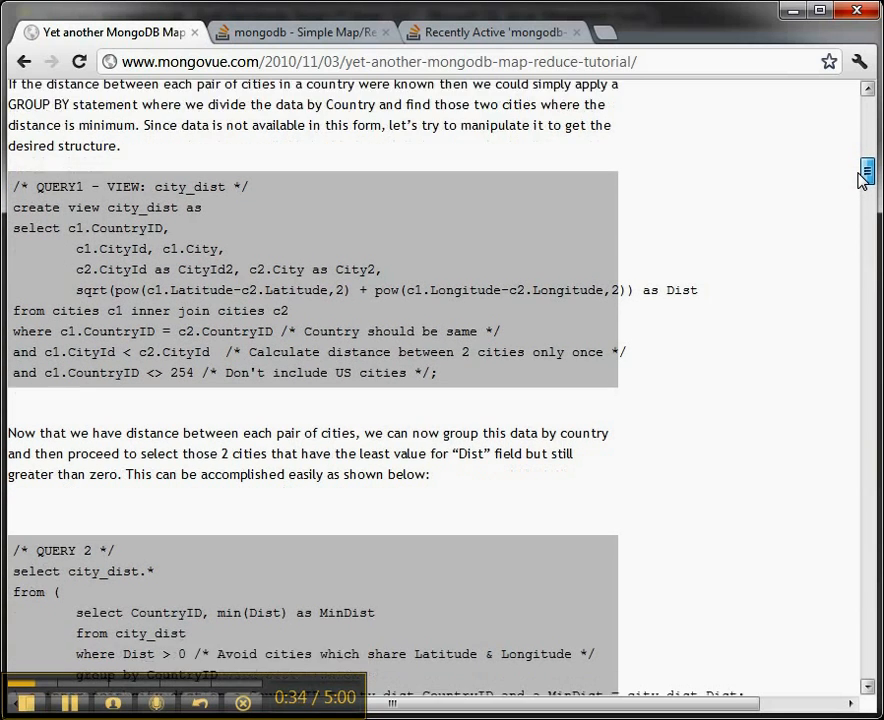
scroll("down", 3)
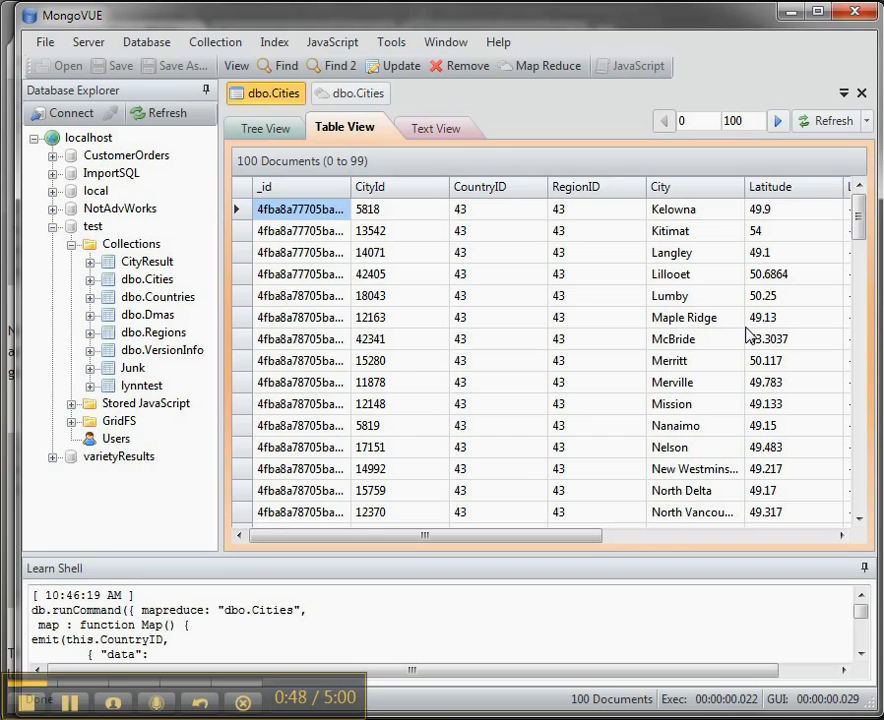
mouse_move(140, 148)
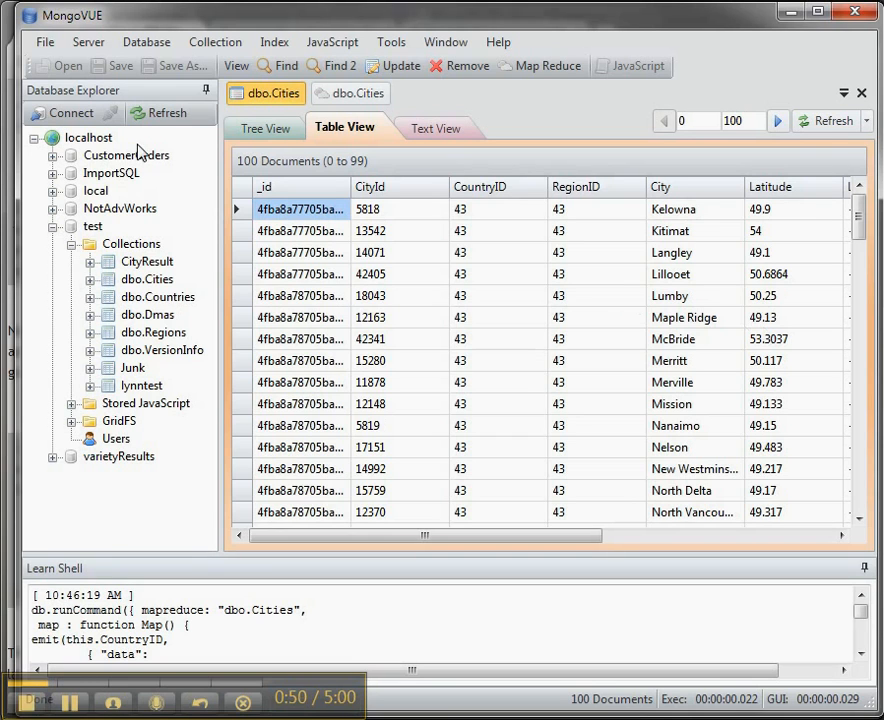
Step: Select the test database in MongoVUE's Database Explorer
left_click(147, 261)
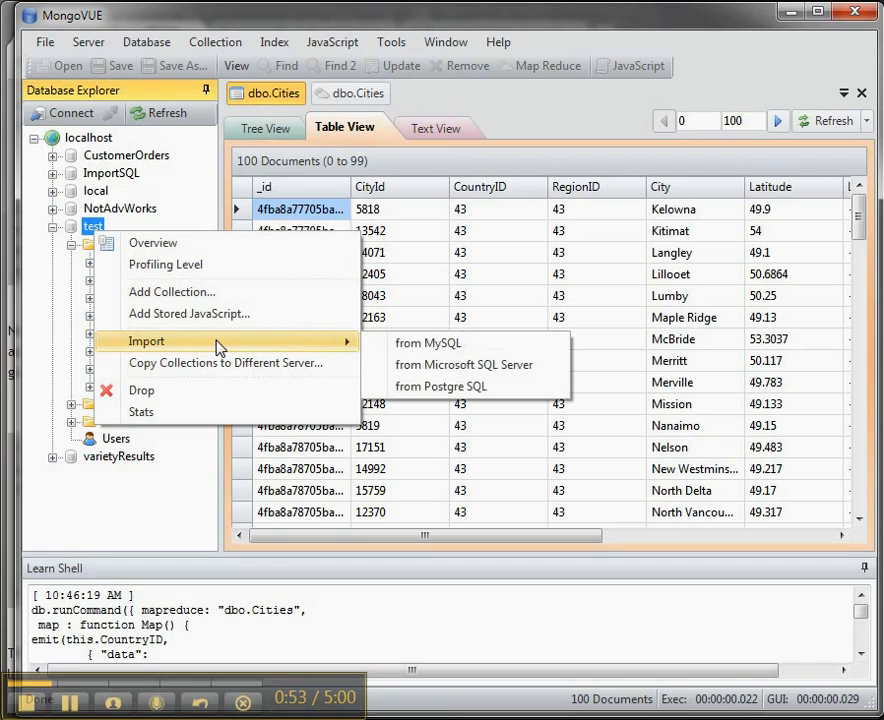
mouse_move(441, 386)
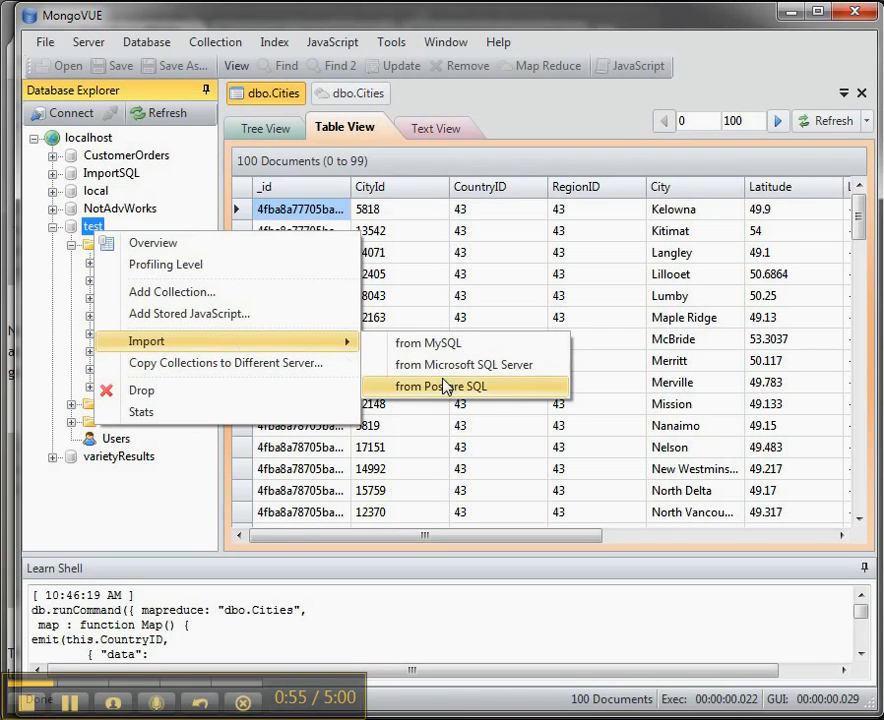
mouse_move(464, 364)
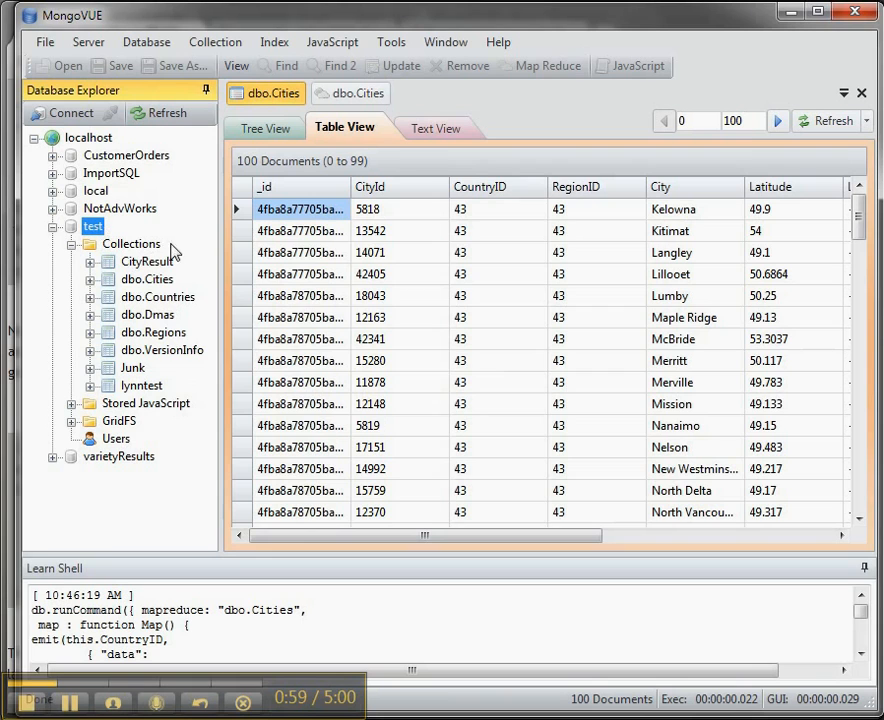
mouse_move(438, 128)
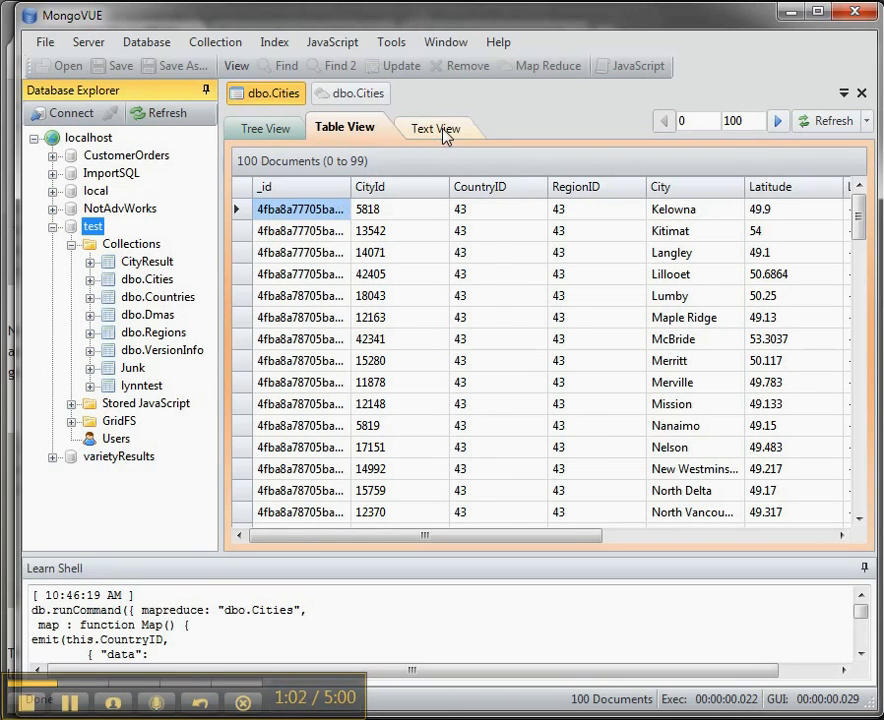
Step: Switch dbo.Cities to Text View to show documents as JSON
left_click(429, 127)
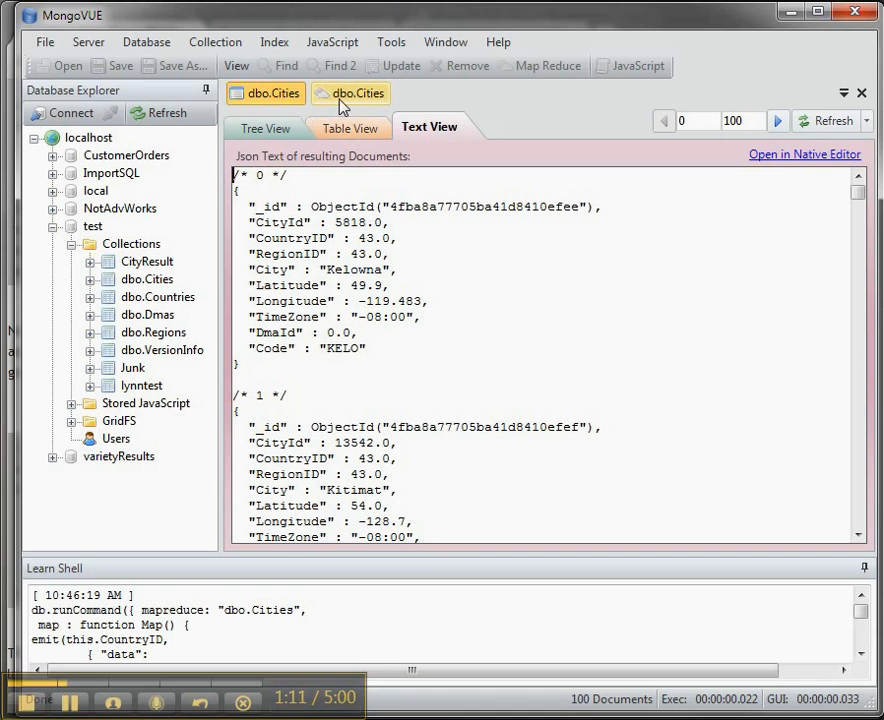
mouse_move(350, 93)
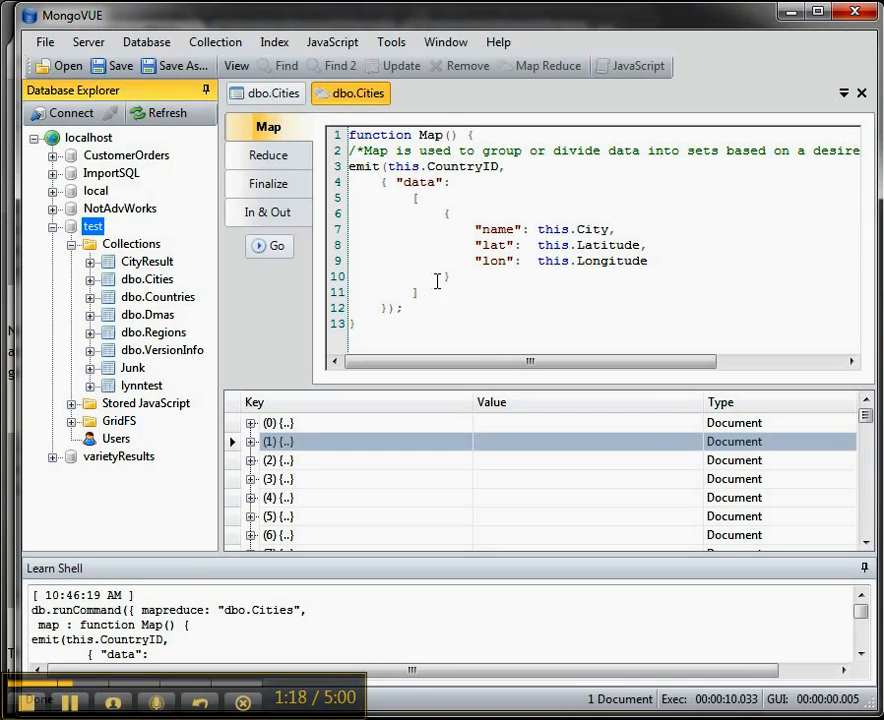
mouse_move(454, 340)
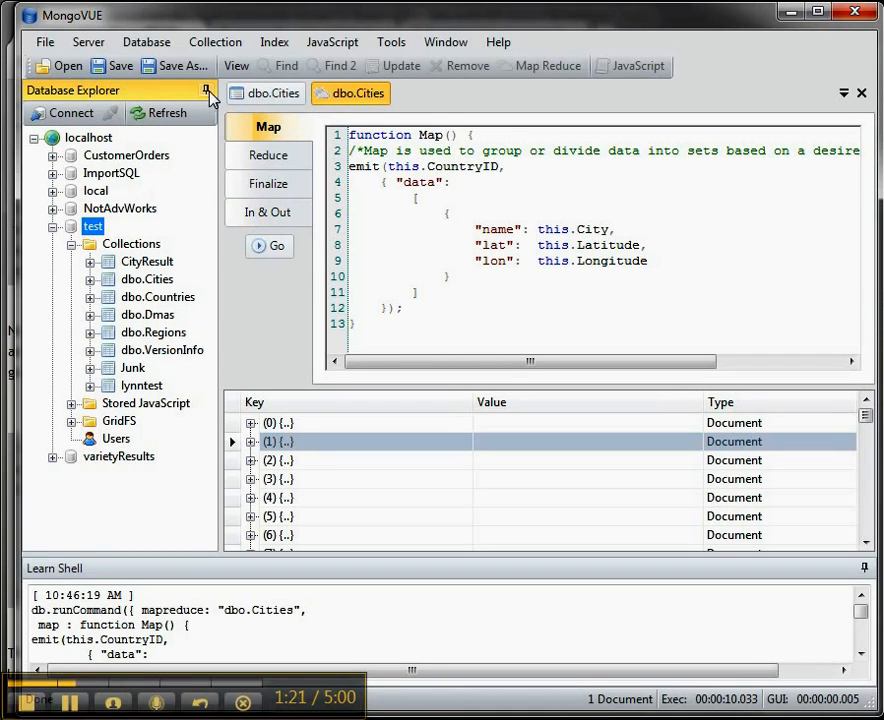
mouse_move(218, 168)
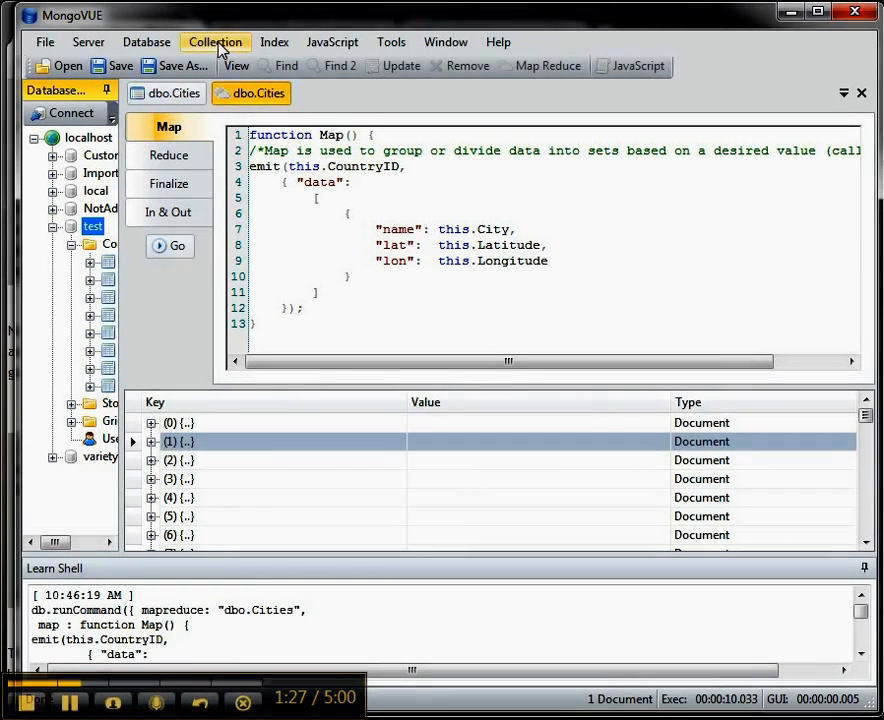
Step: Choose Map Reduce from the Collection menu for dbo.Cities
left_click(215, 42)
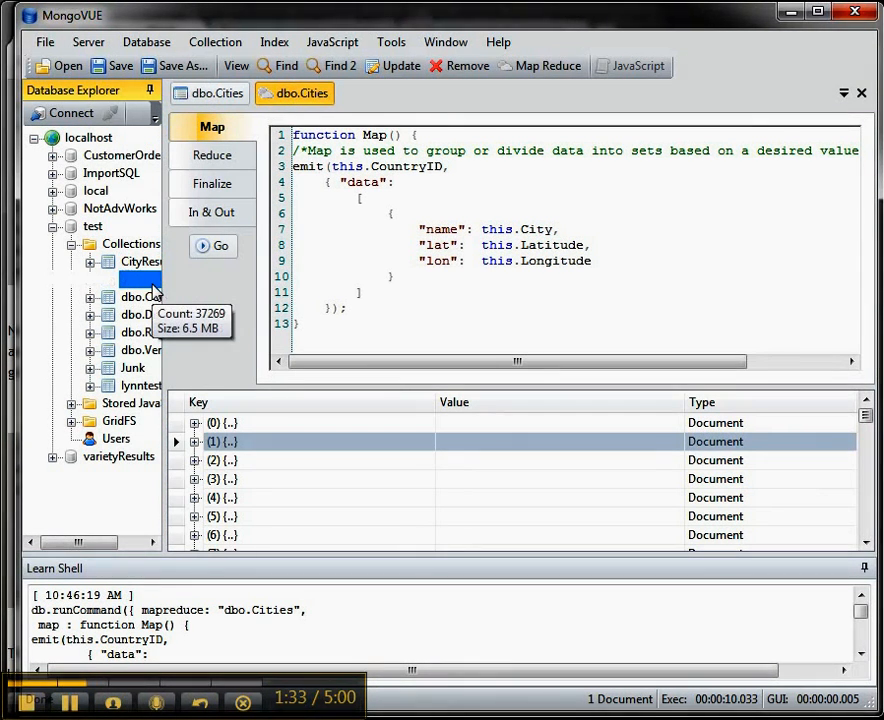
left_click(214, 42)
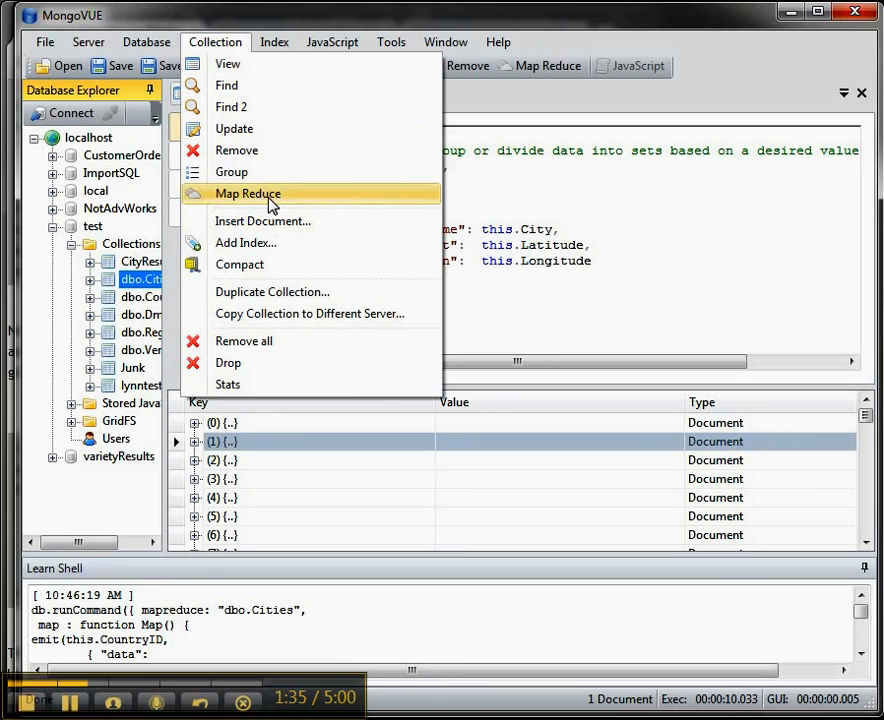
left_click(247, 193)
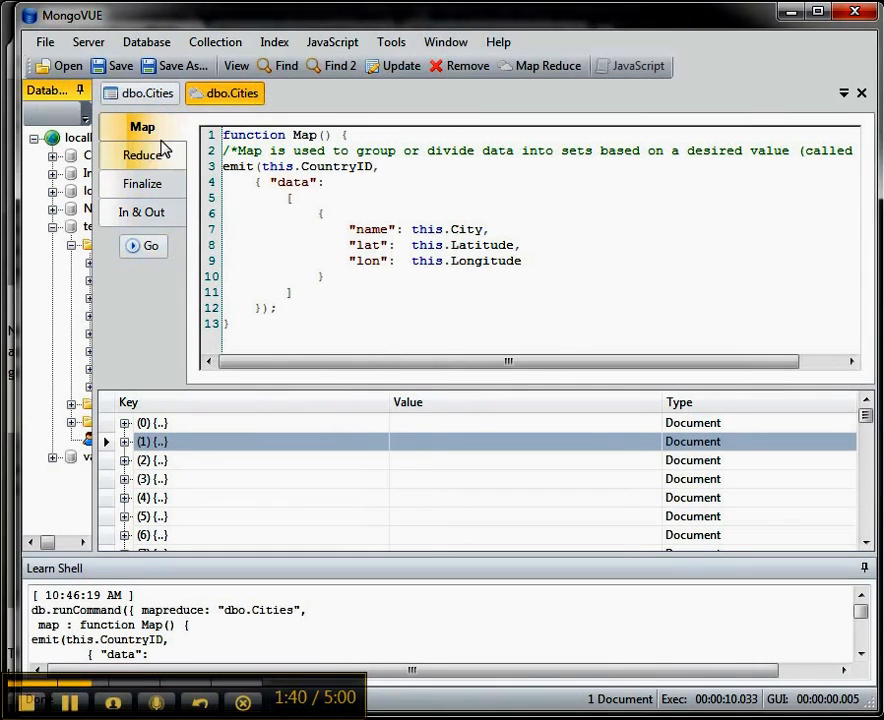
mouse_move(142, 184)
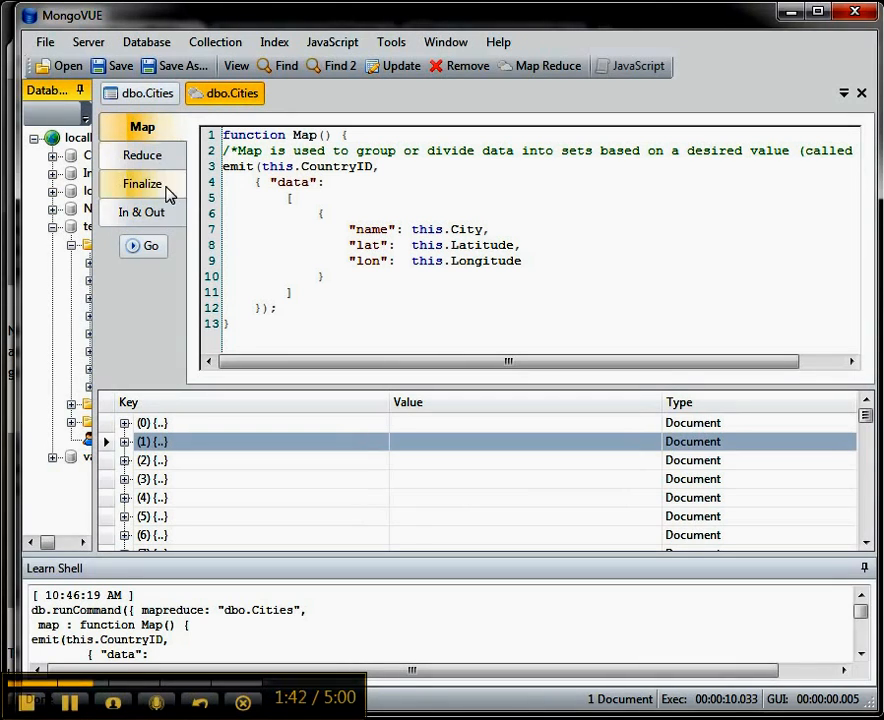
mouse_move(664, 186)
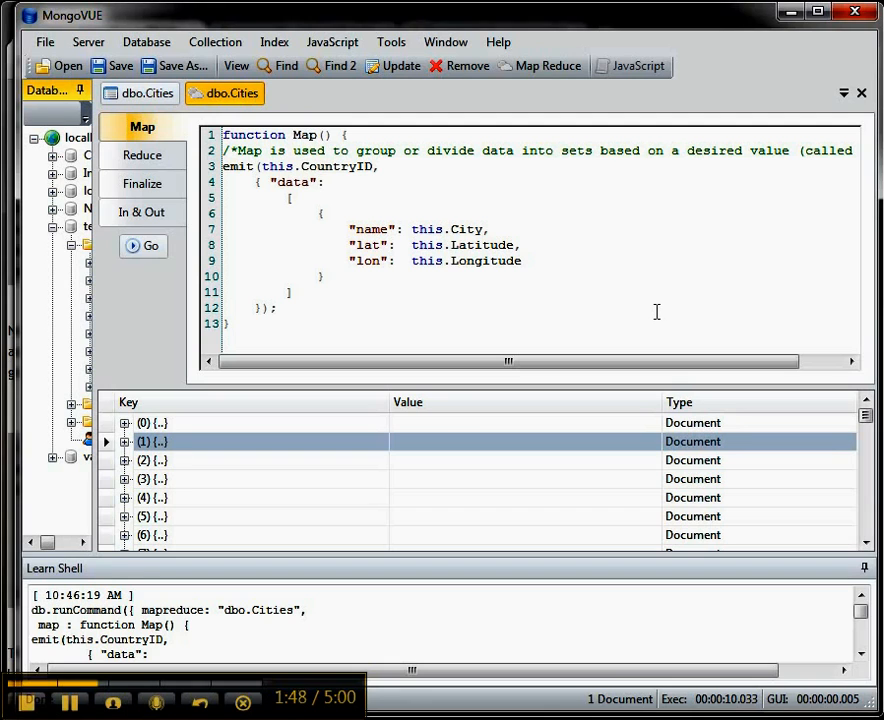
mouse_move(480, 188)
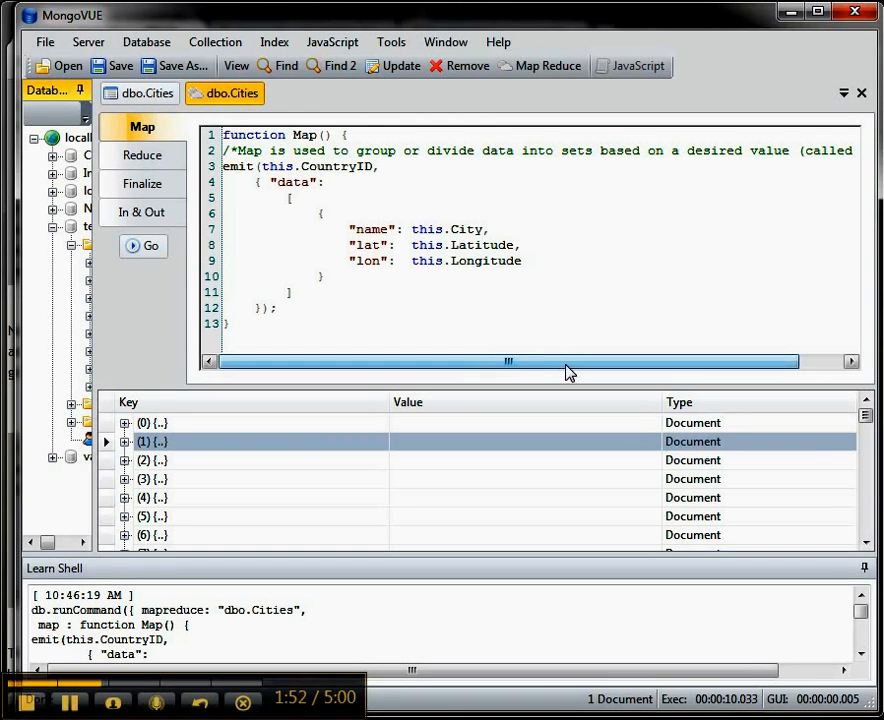
mouse_move(515, 362)
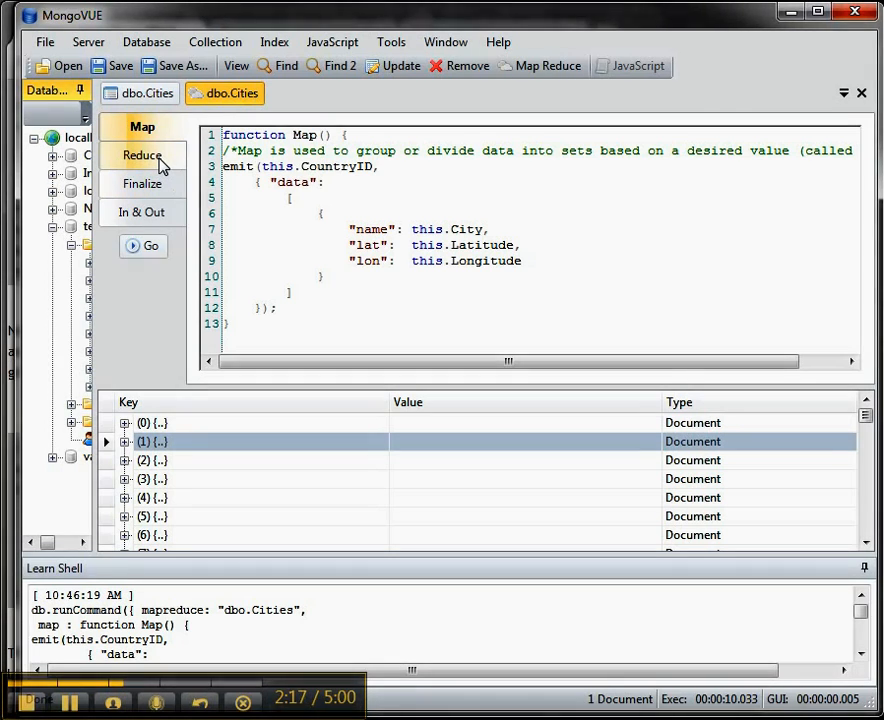
left_click(142, 155)
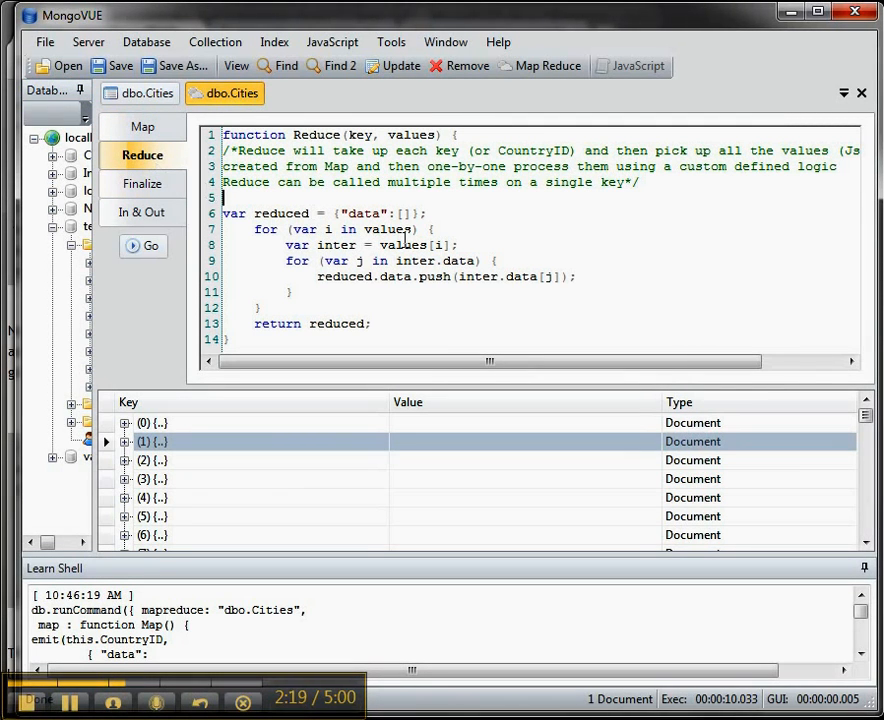
mouse_move(510, 234)
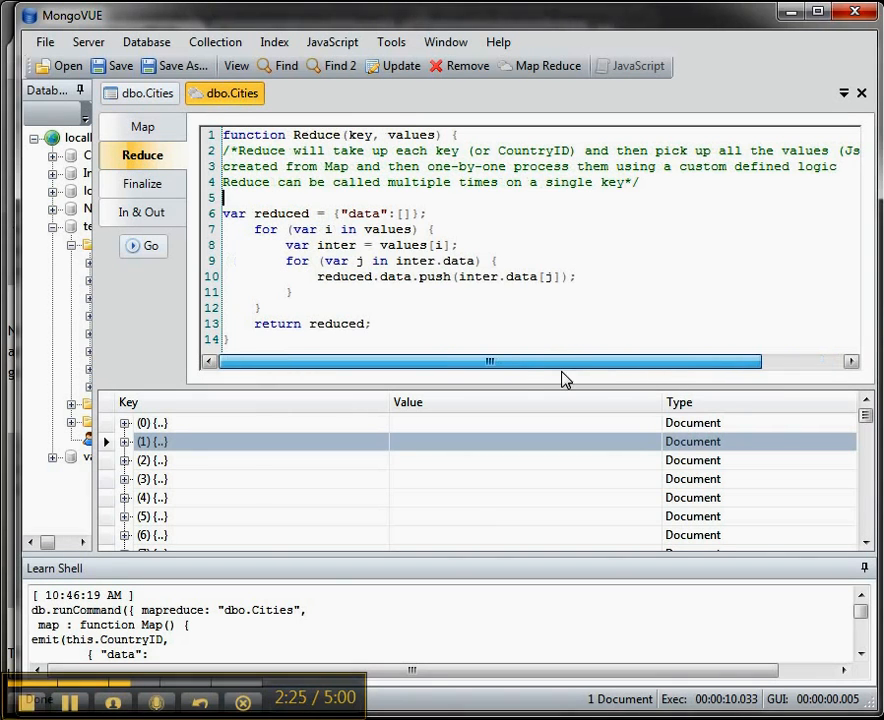
left_click(142, 126)
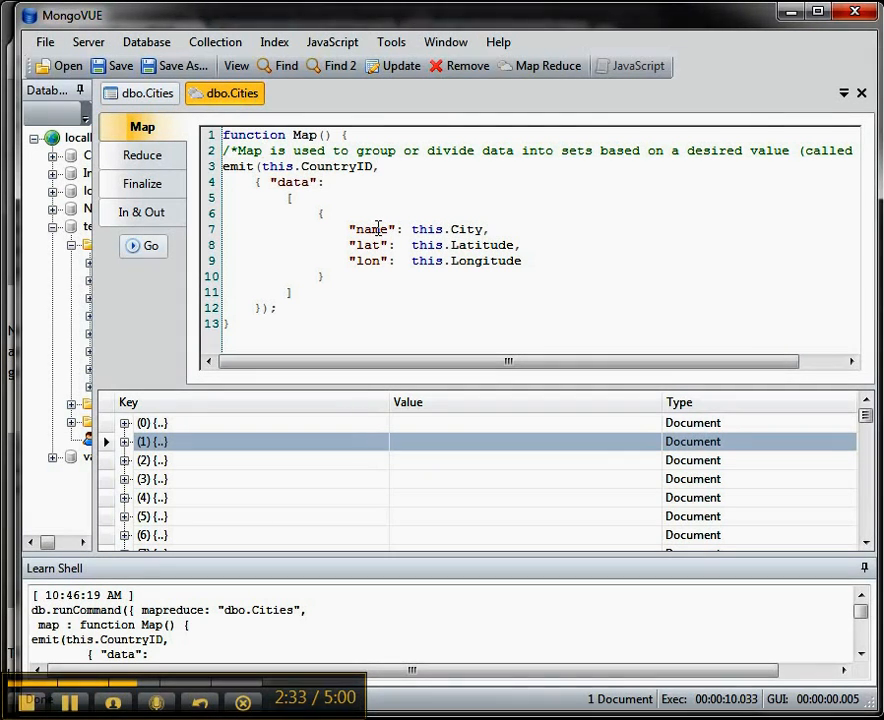
left_click(142, 155)
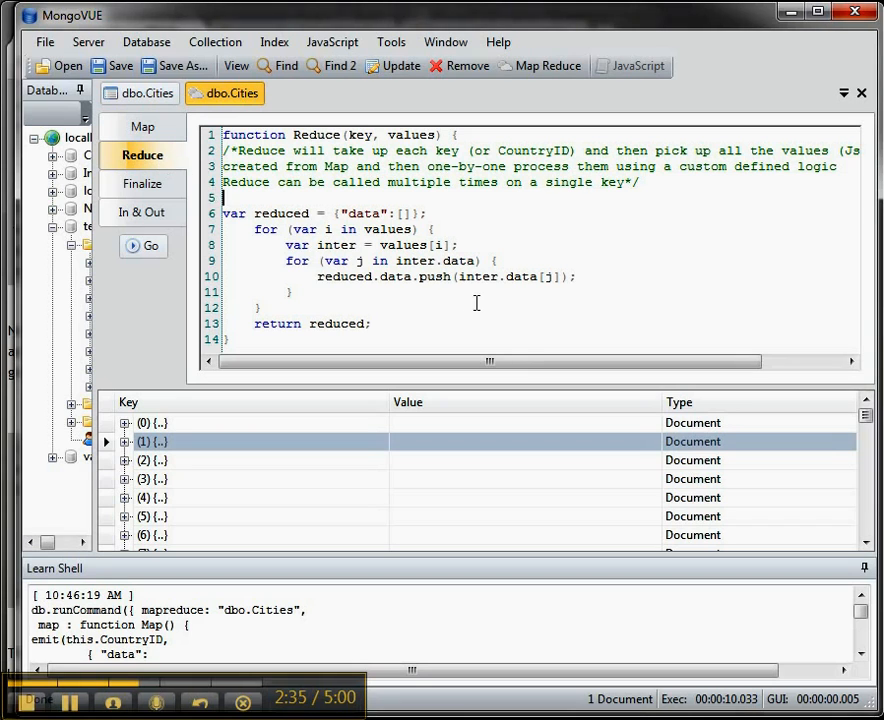
left_click(142, 126)
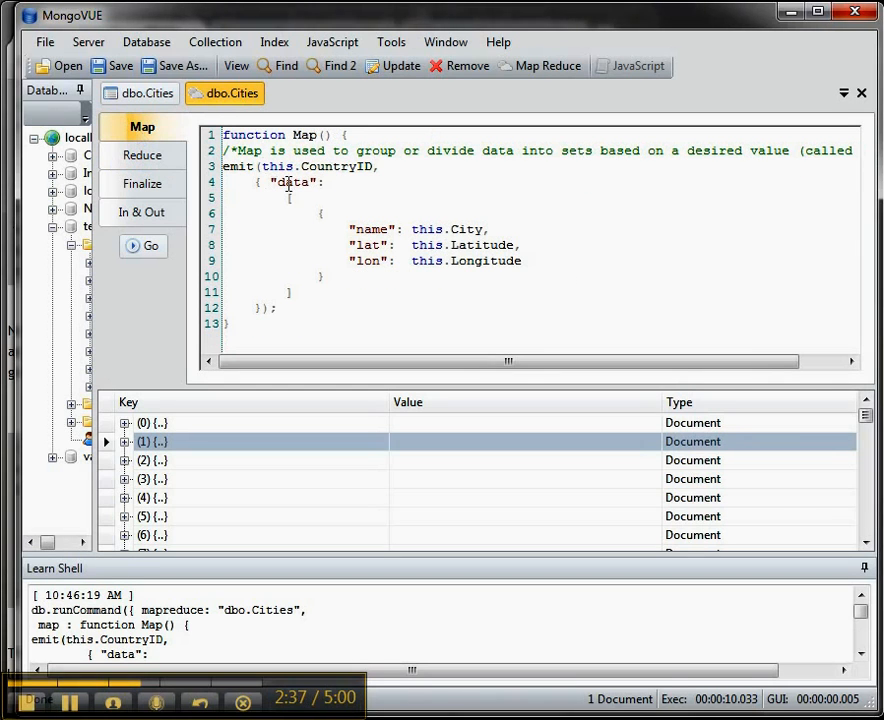
left_click(142, 155)
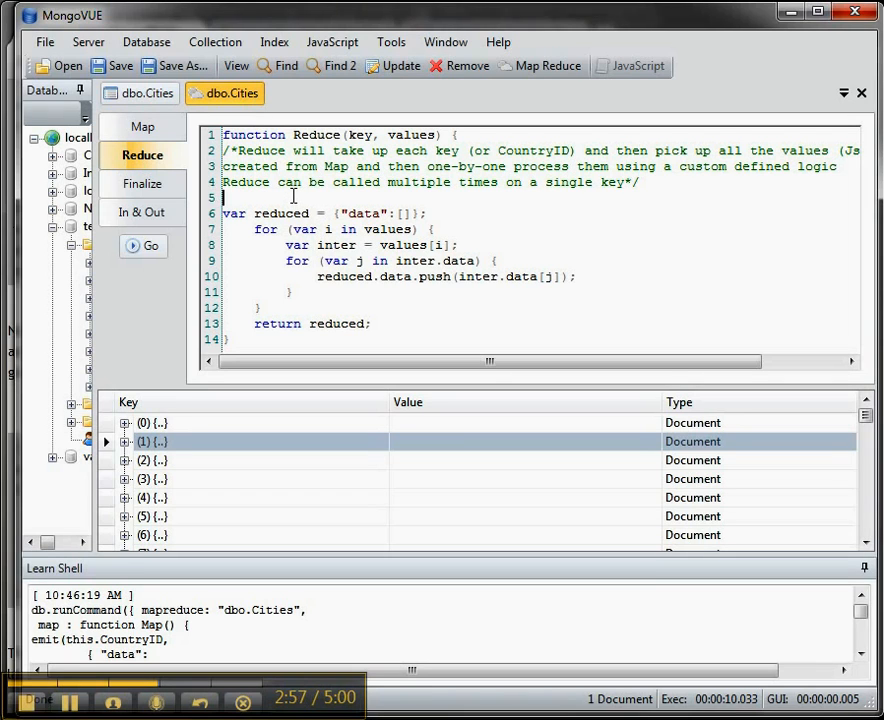
mouse_move(142, 184)
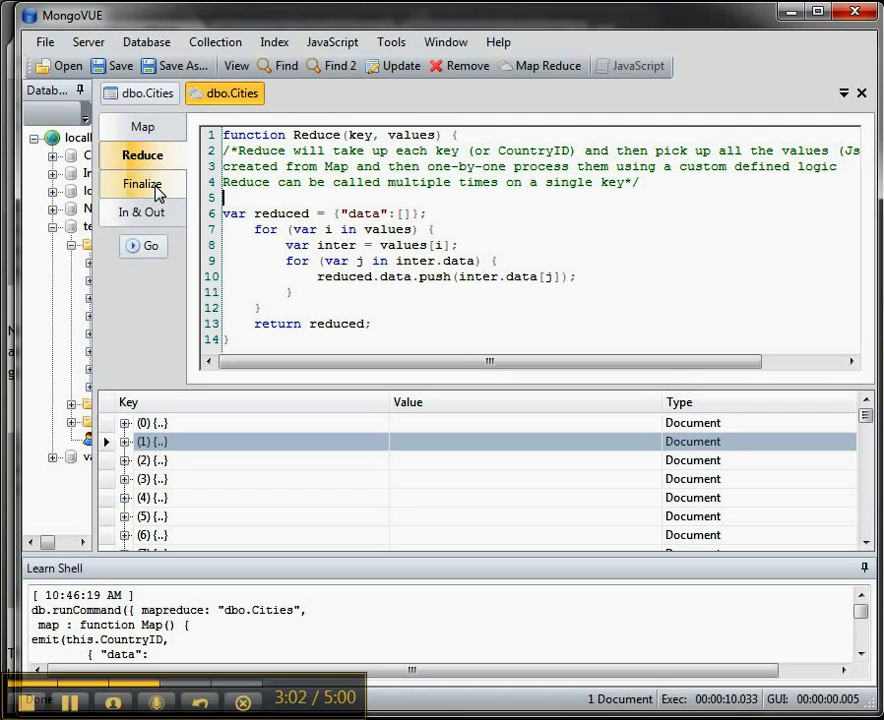
left_click(142, 184)
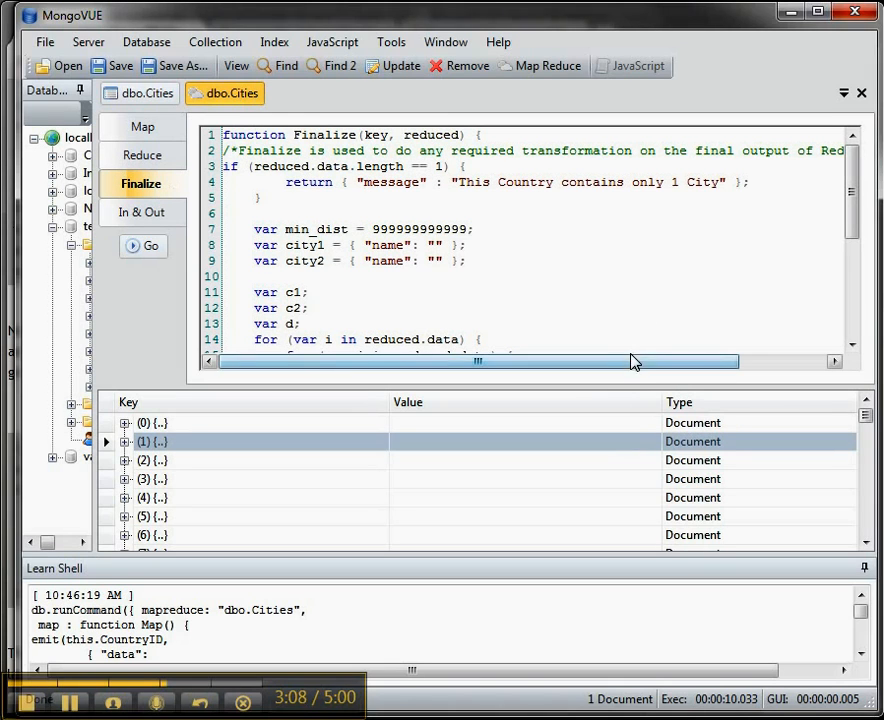
Step: Scroll through the Finalize code's nested loops comparing every city pair's distance
scroll("down", 3)
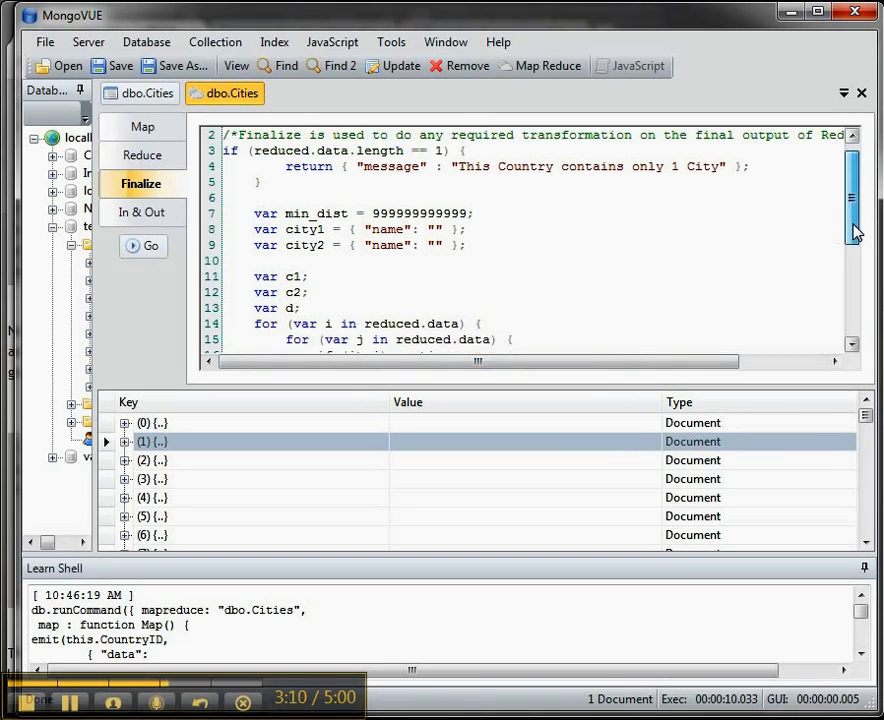
scroll("down", 3)
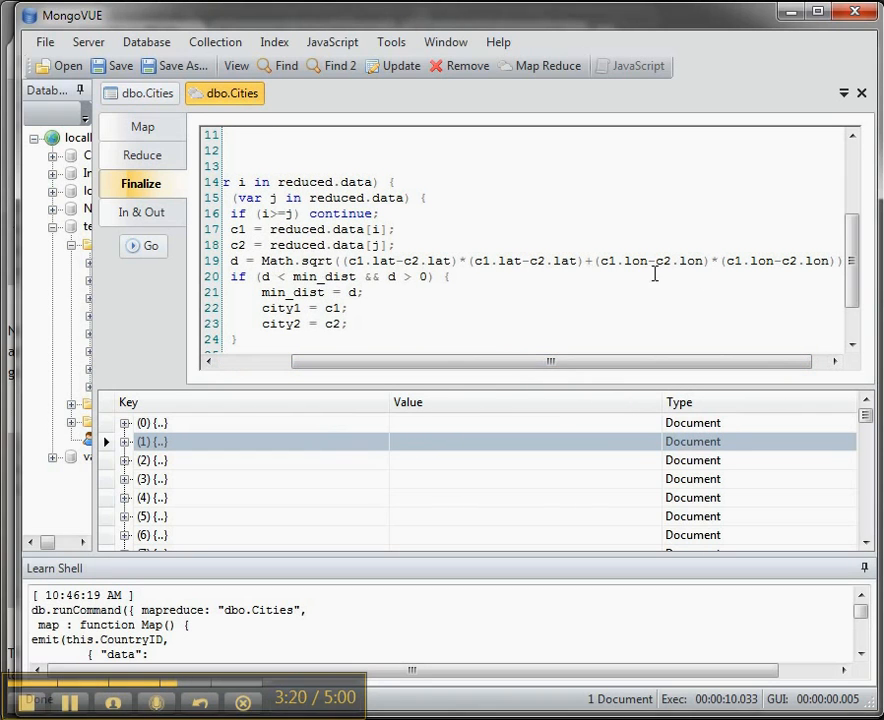
scroll("down", 3)
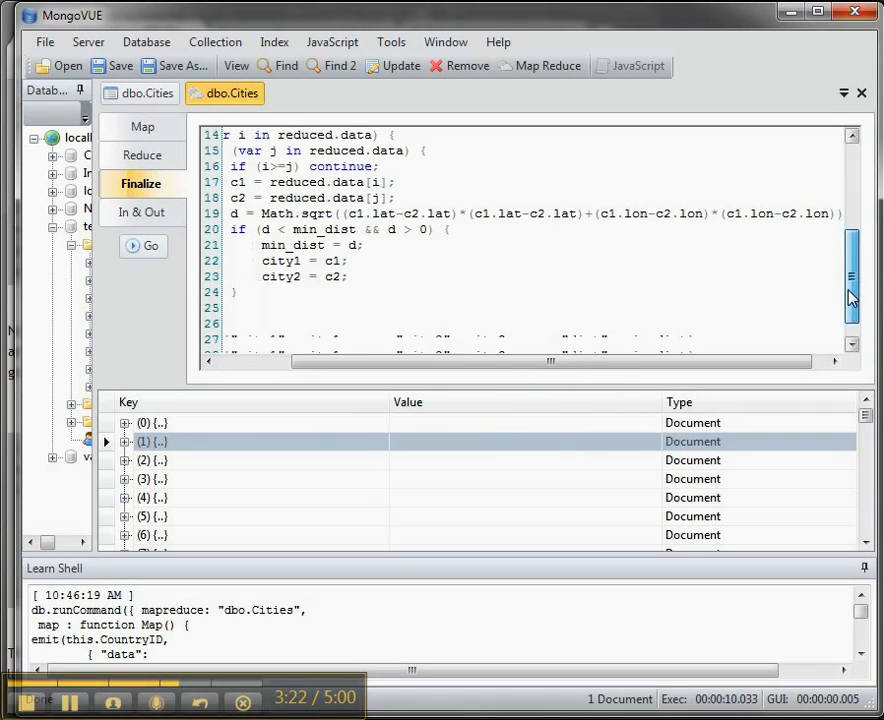
scroll("up", 3)
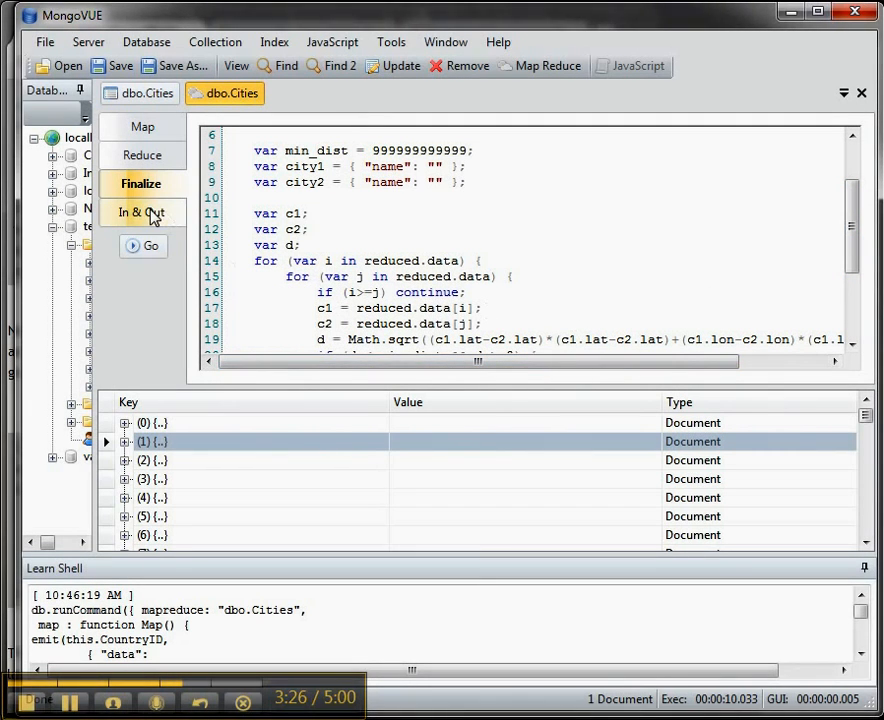
Step: Show the In & Out settings: query excluding CountryID 254, output replacing test.CityResult
left_click(140, 212)
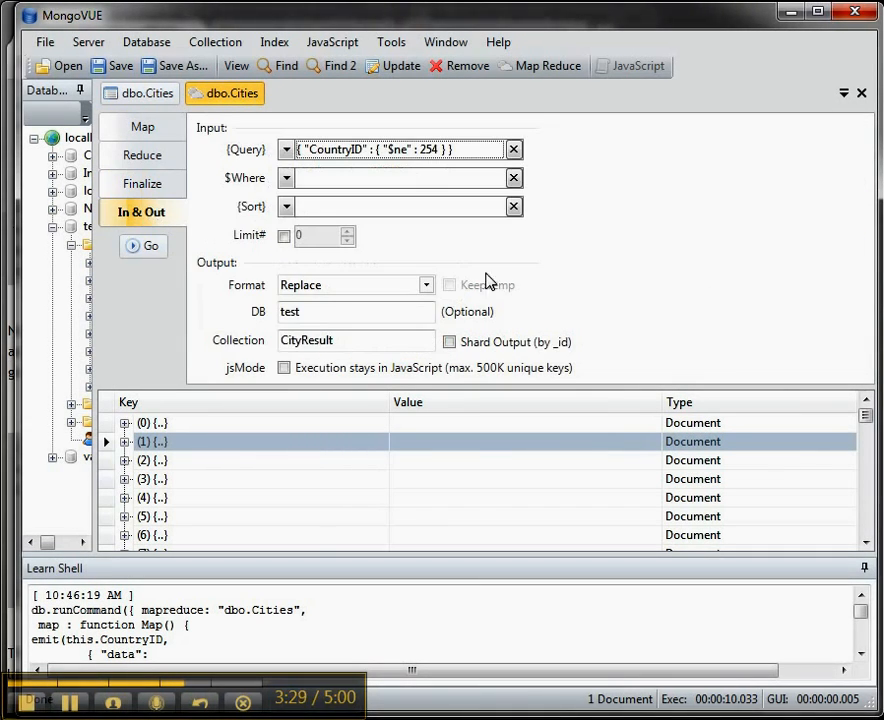
mouse_move(398, 149)
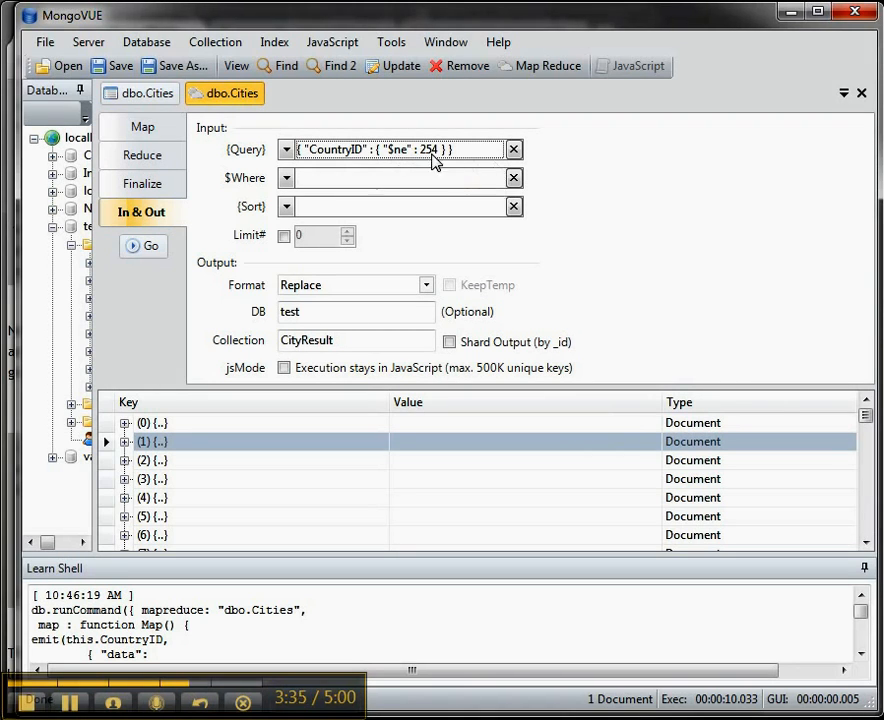
mouse_move(400, 149)
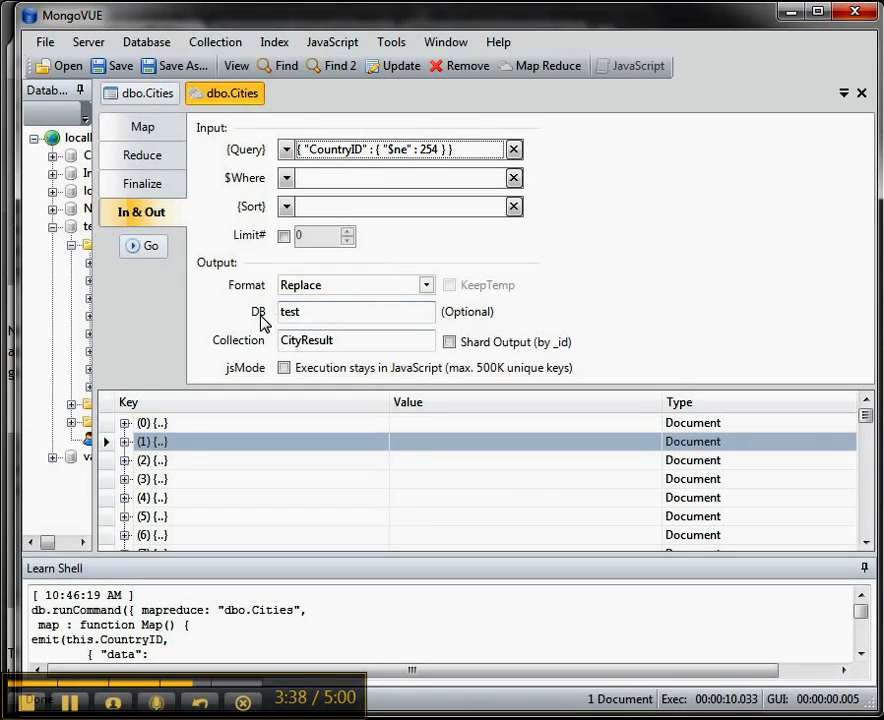
mouse_move(220, 340)
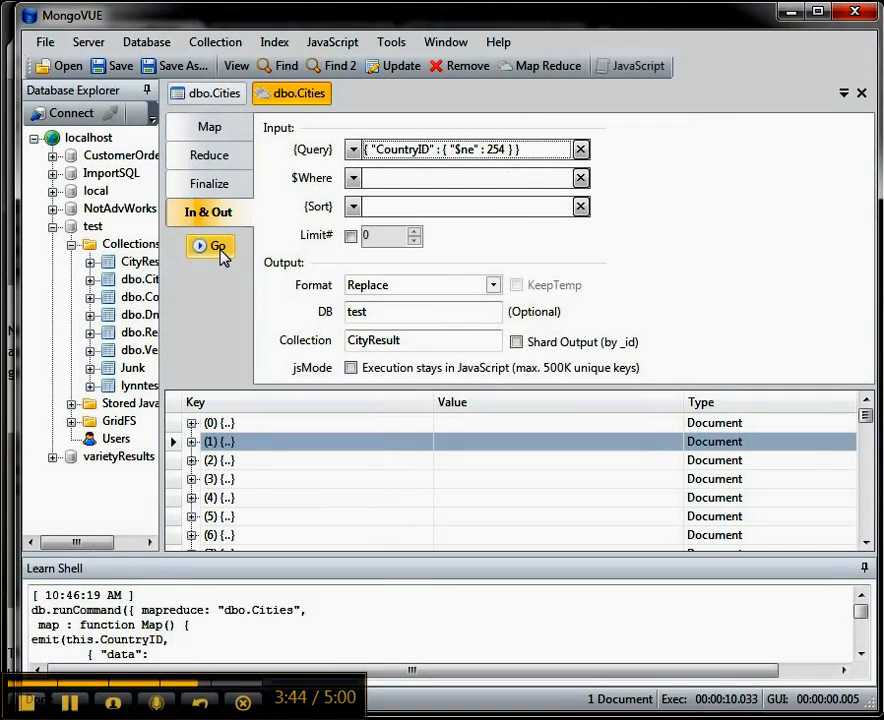
Step: Run the map-reduce and expand the first result showing Kabul and Mazar-e Sharif
left_click(210, 246)
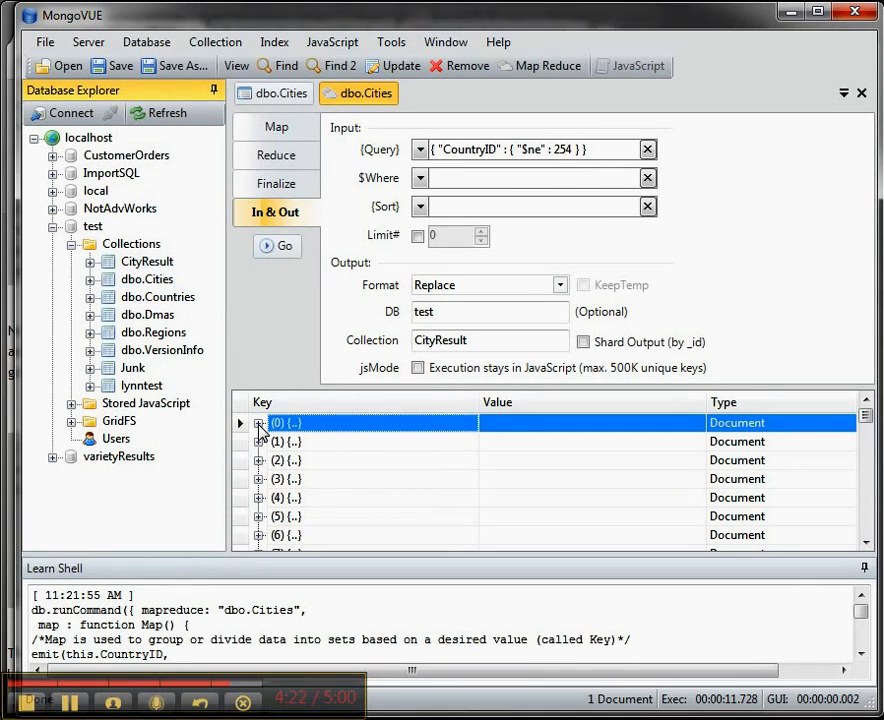
left_click(240, 422)
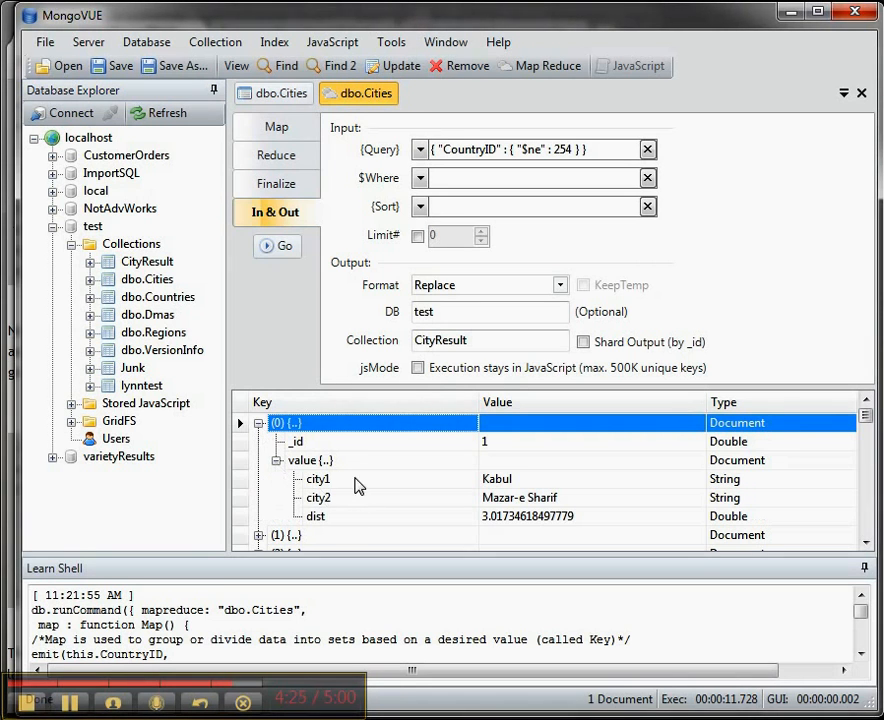
mouse_move(365, 500)
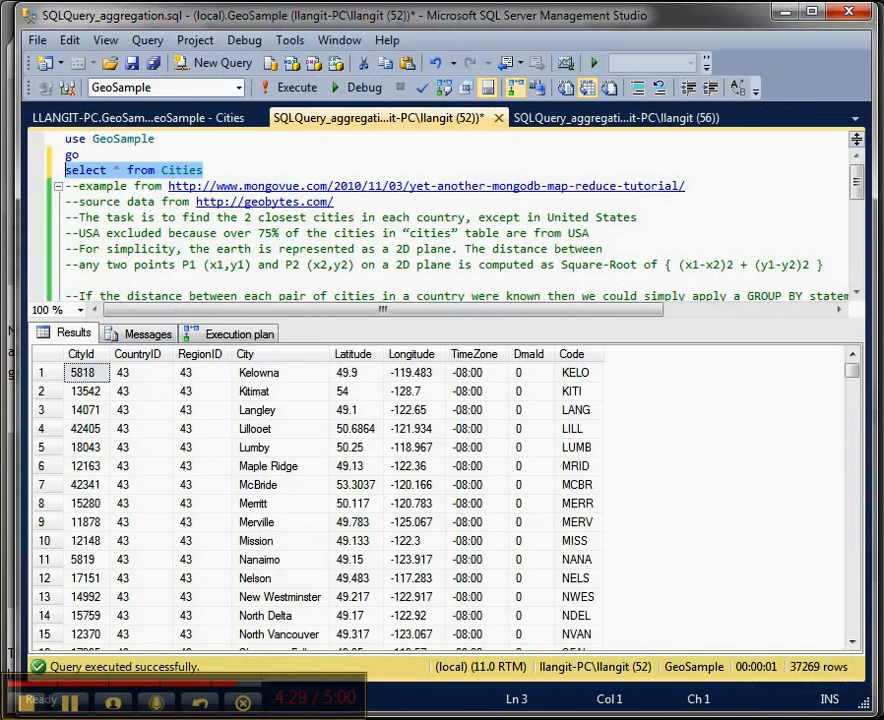
Step: Execute the city_dist_better closest-cities query on GeoSample_Better from the compare_results tab
left_click(617, 117)
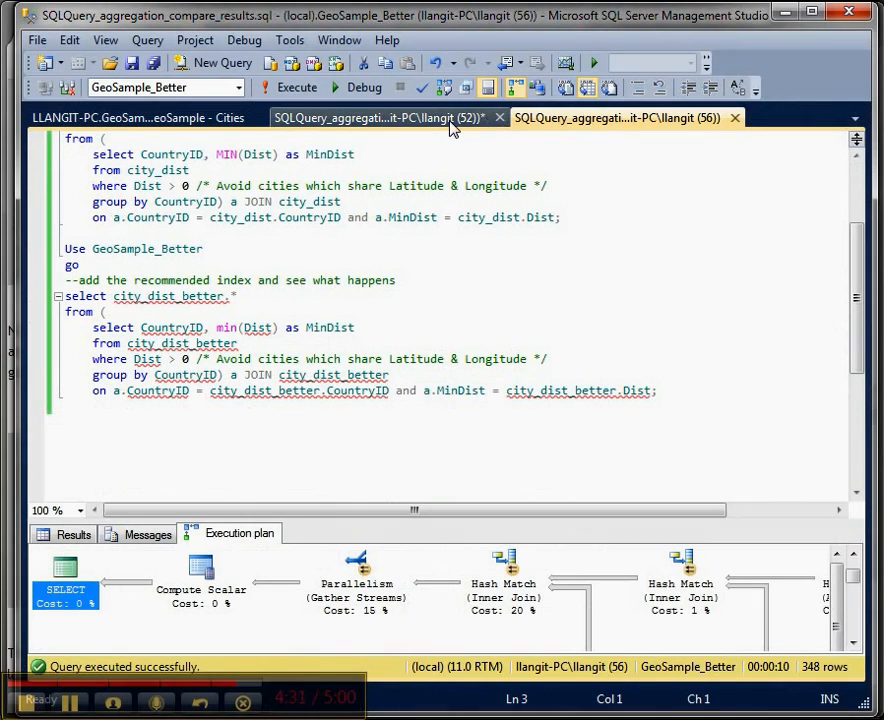
left_click(380, 117)
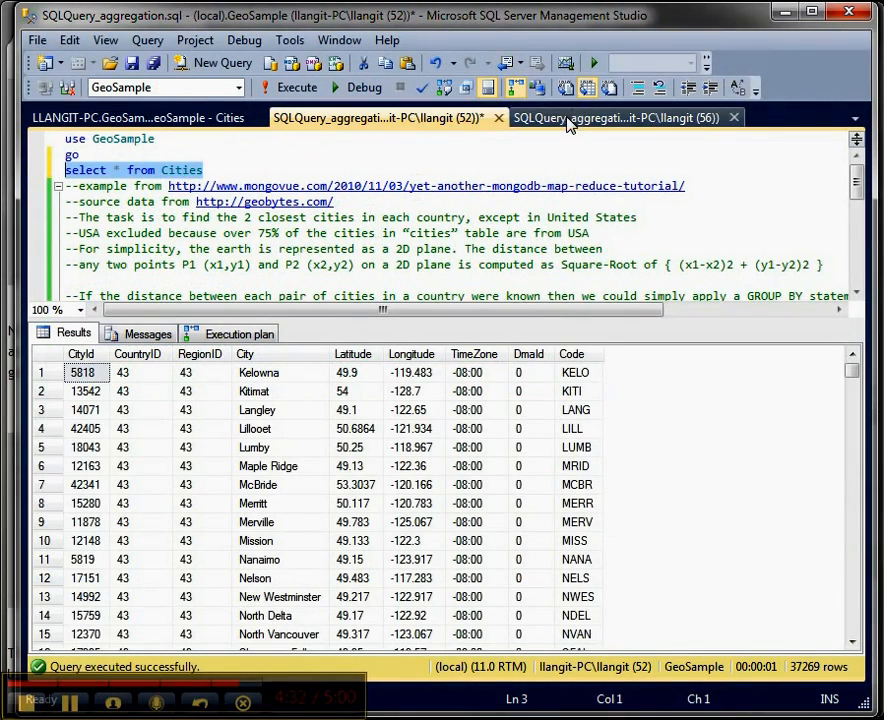
left_click(620, 117)
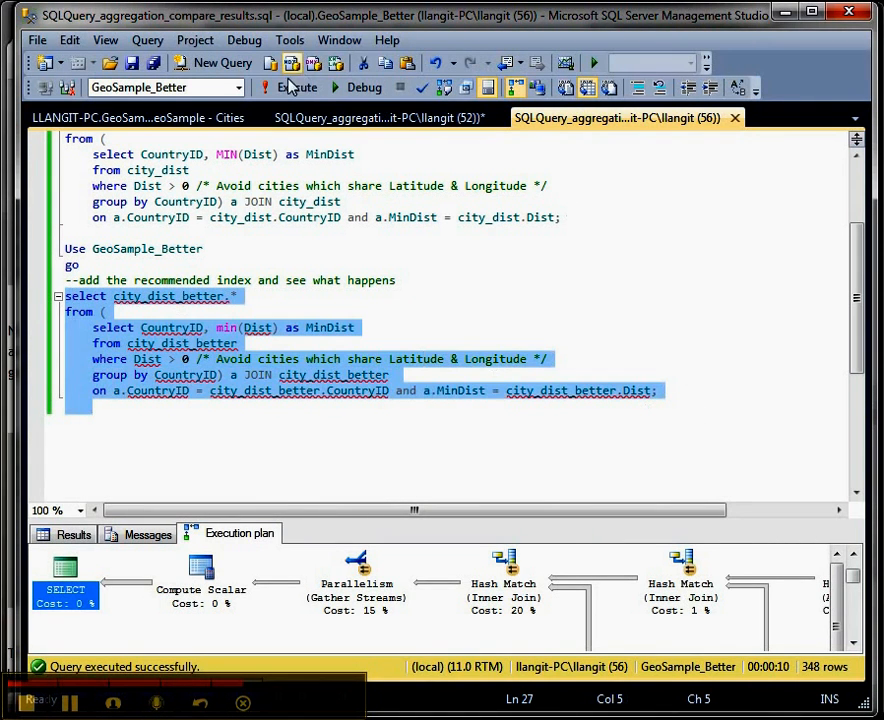
left_click(288, 88)
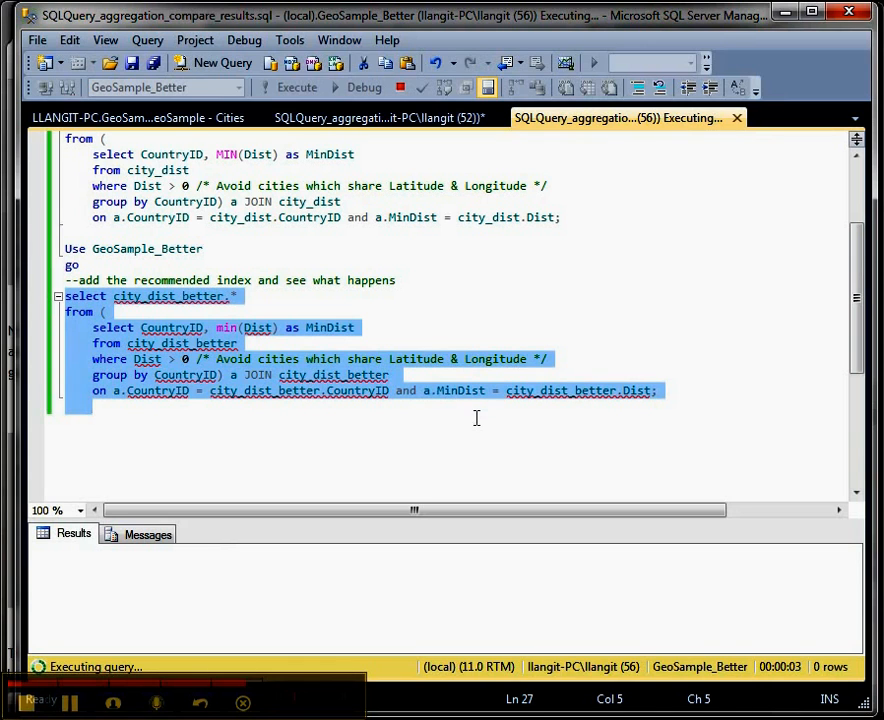
mouse_move(486, 438)
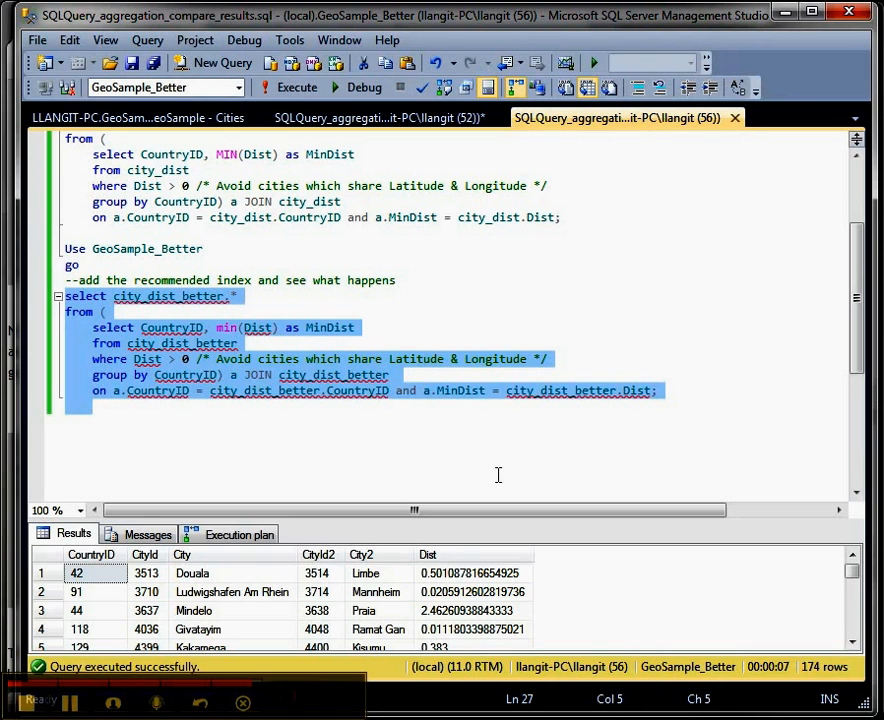
mouse_move(128, 683)
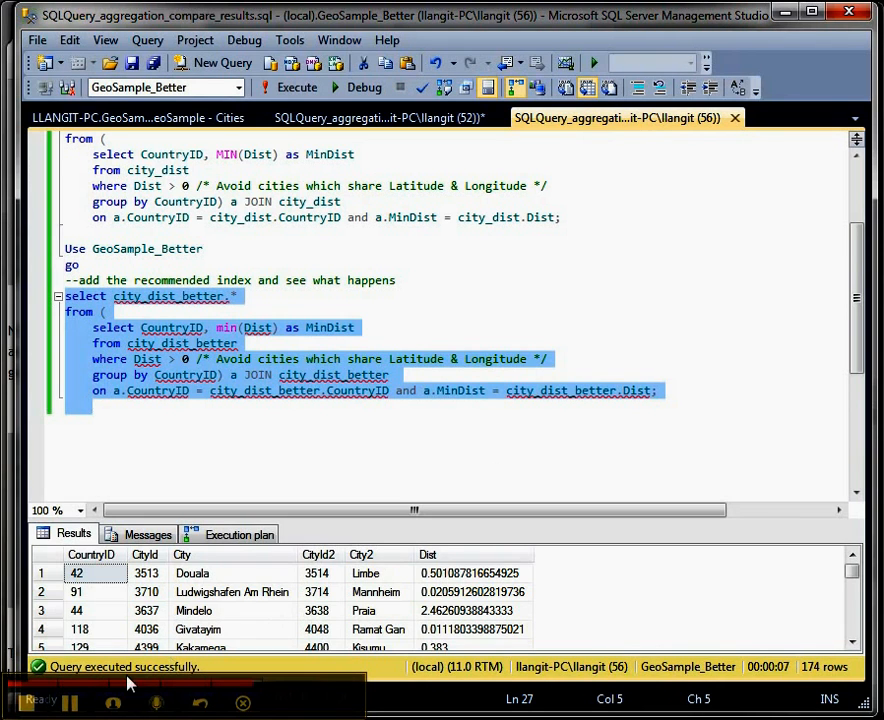